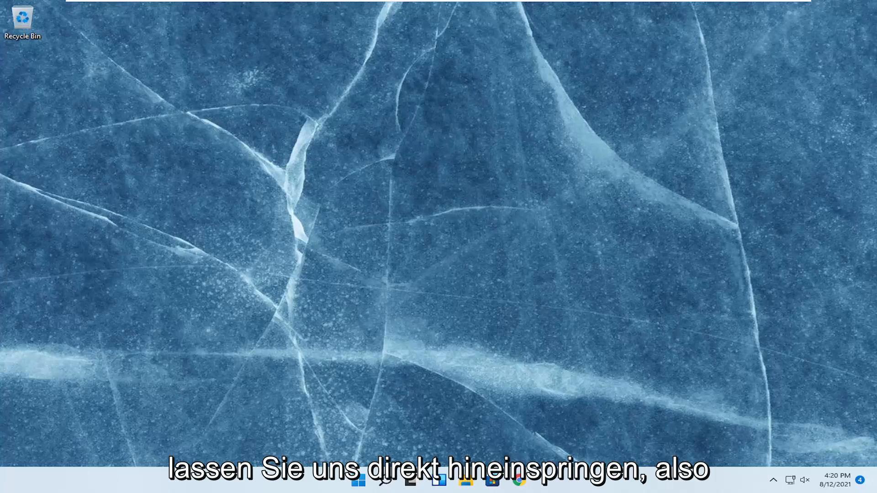
mouse_move(402, 431)
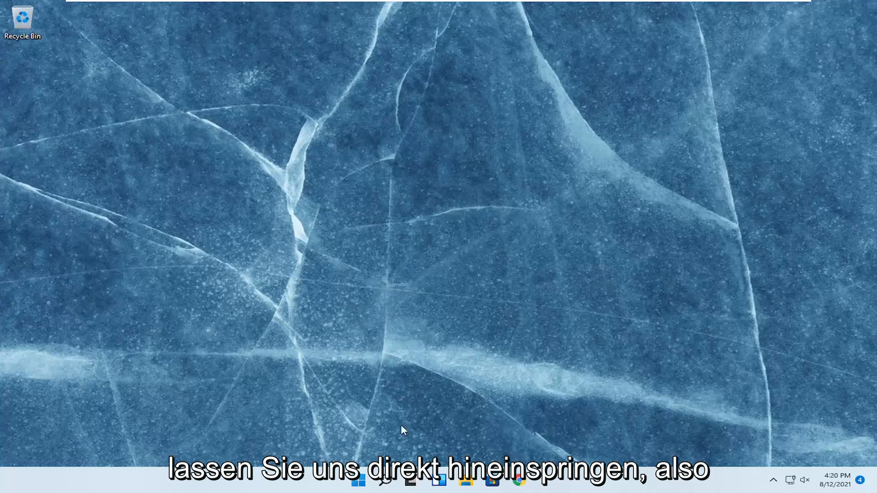
Step: Open Windows Settings and navigate to the Apps category
click(380, 485)
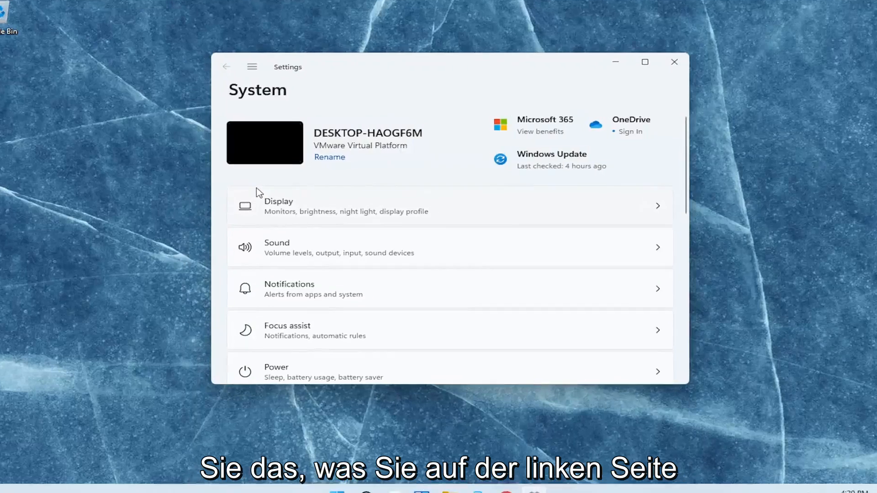
mouse_move(193, 51)
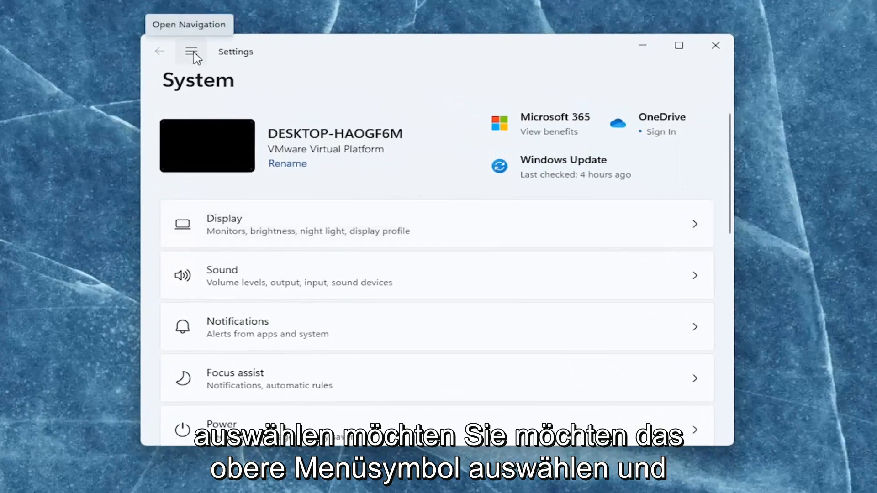
click(191, 51)
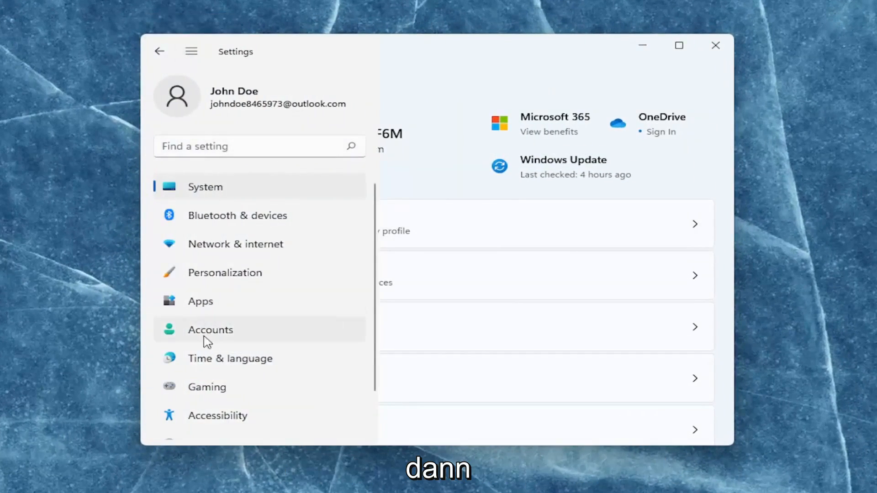
click(201, 301)
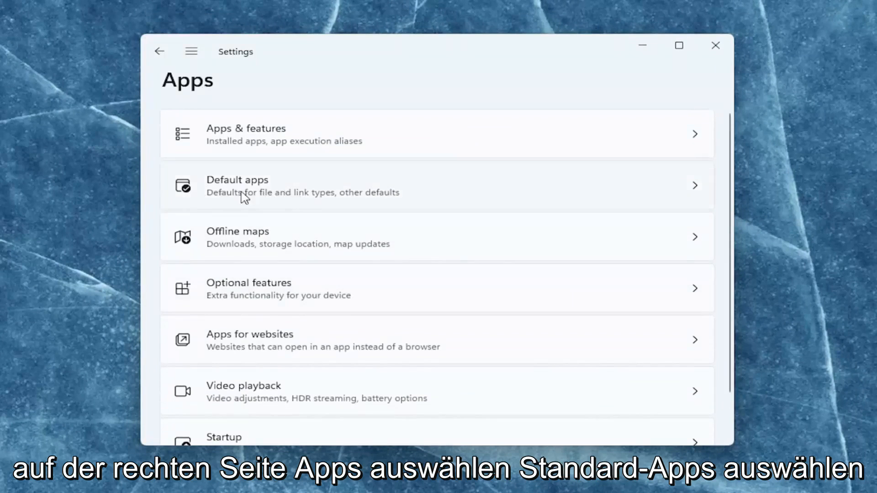
Step: On the Default apps page, reset all default apps and confirm
click(255, 187)
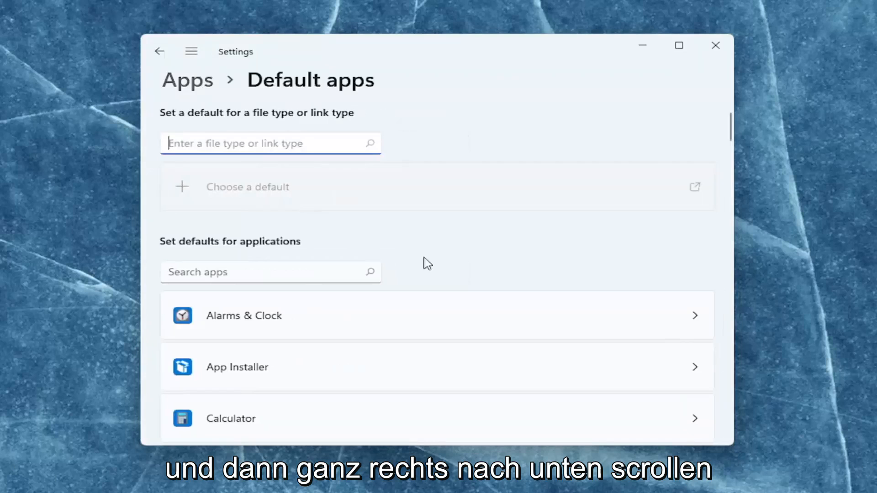
scroll(down, 3)
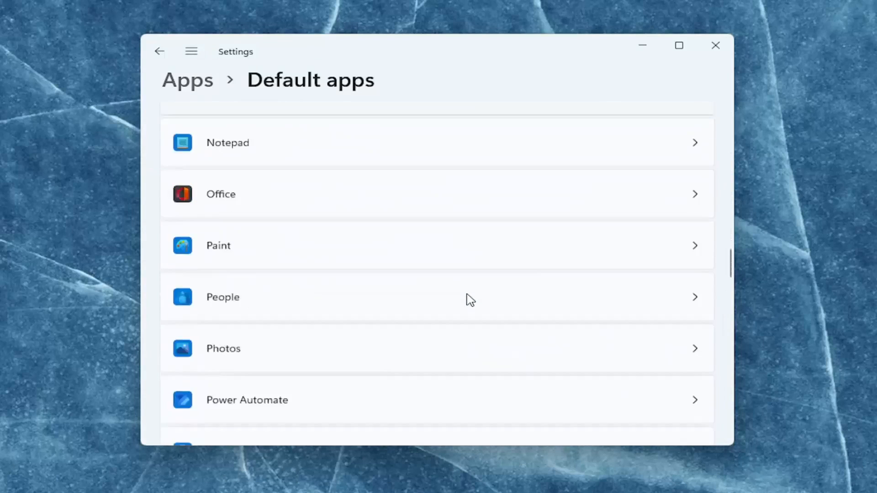
scroll(down, 3)
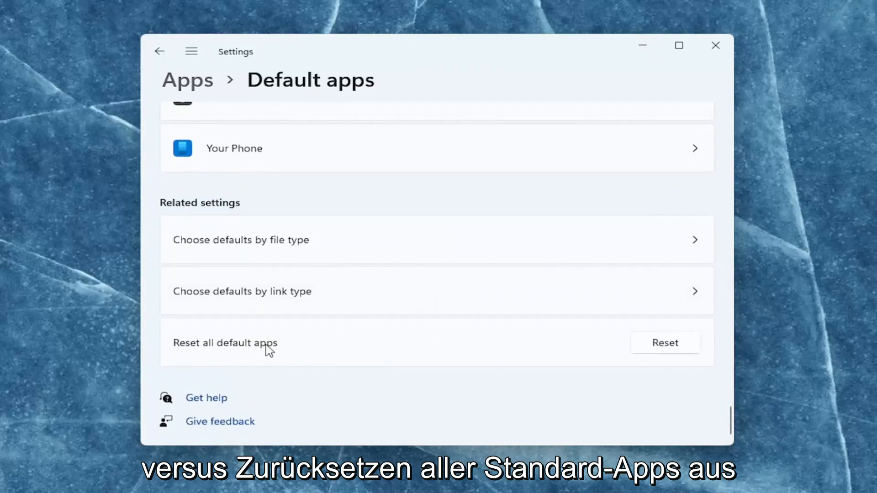
click(665, 342)
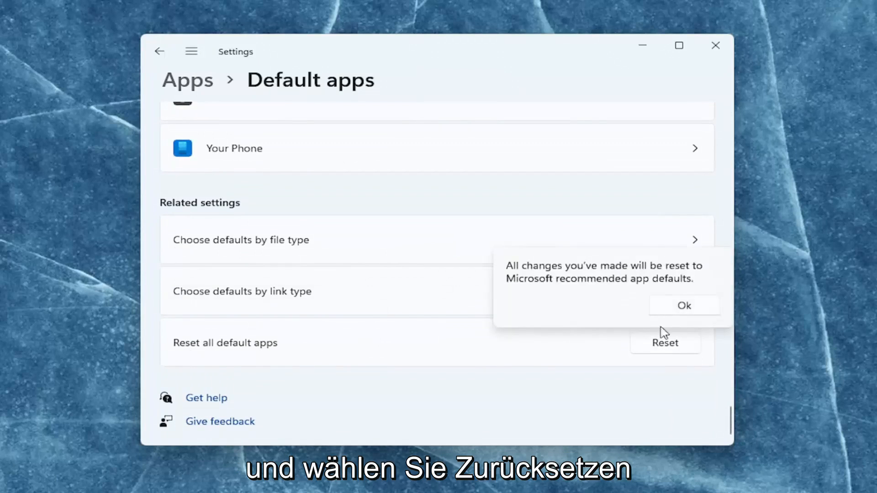
click(683, 306)
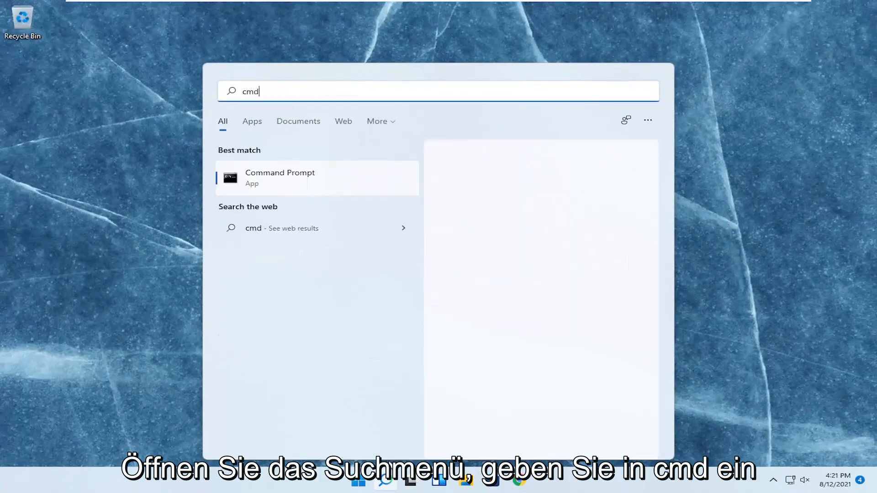
Step: Run the Command Prompt search result as administrator and approve the UAC prompt
click(280, 178)
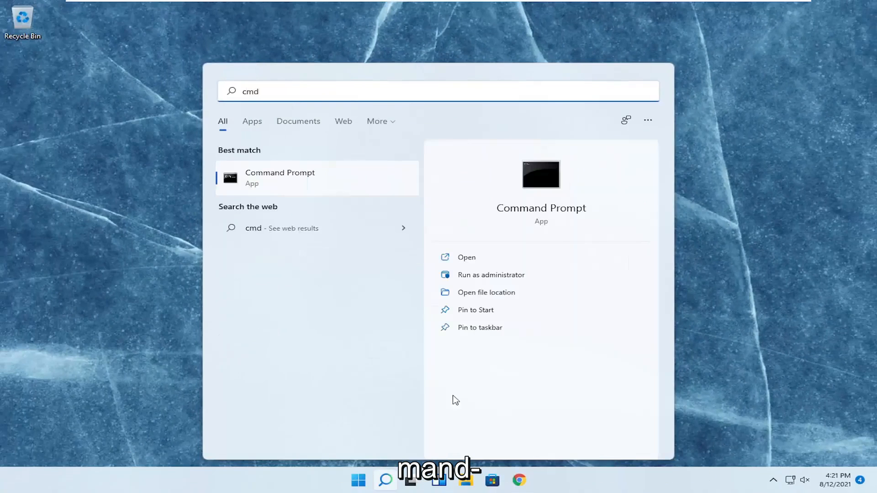
mouse_move(262, 183)
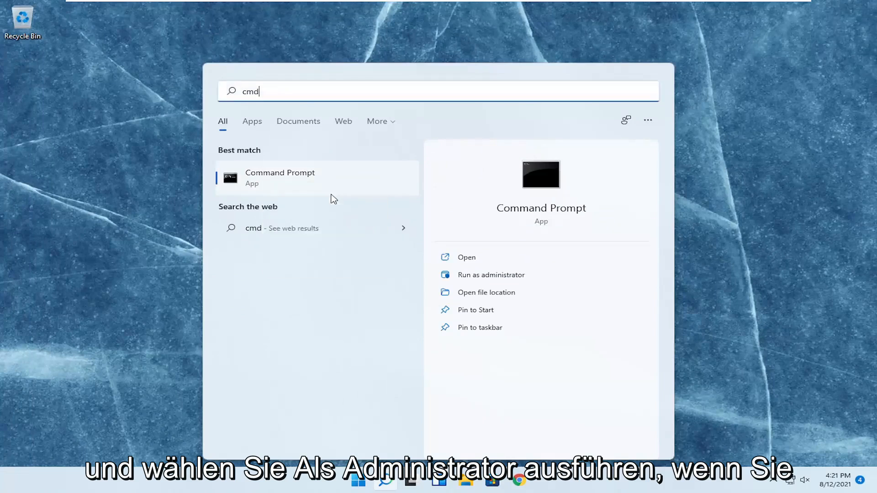
click(491, 275)
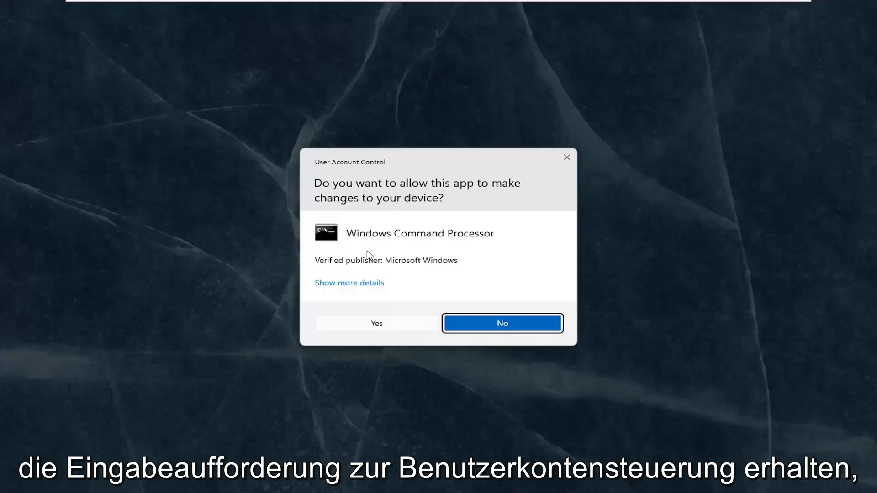
click(376, 323)
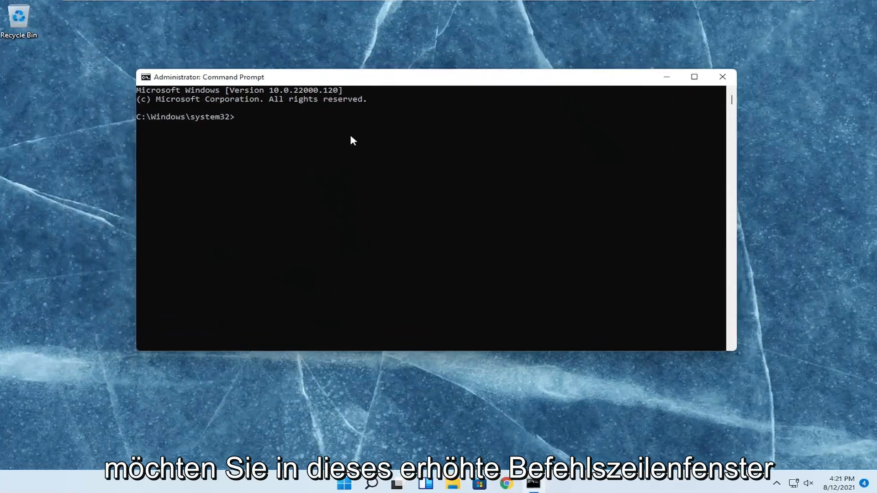
Step: Run 'sfc /scannow' in the elevated Command Prompt
text(sfc)
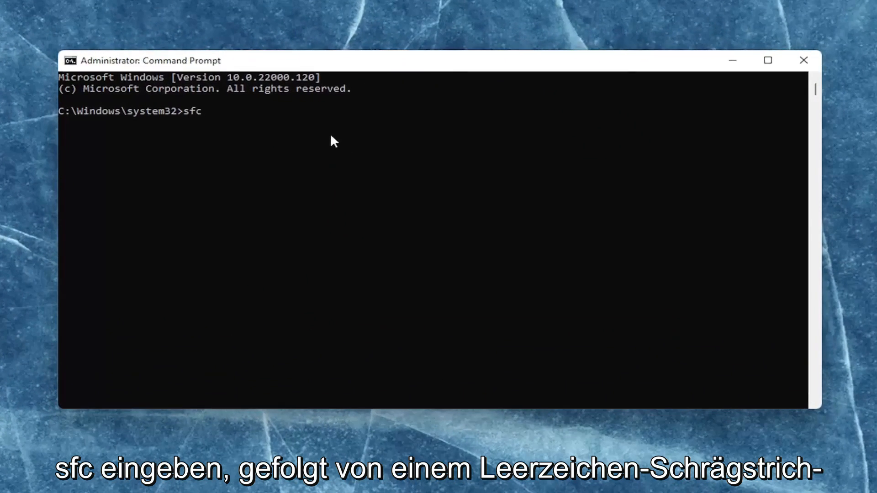
text(/sca)
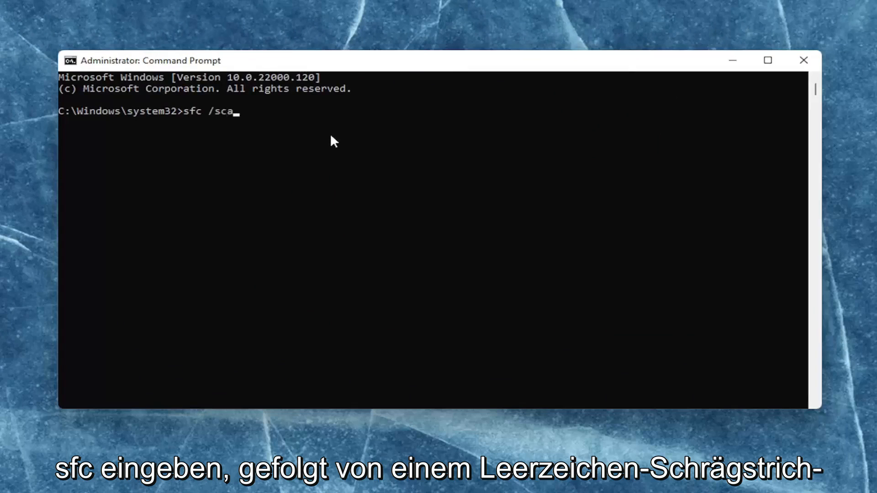
text(nnow)
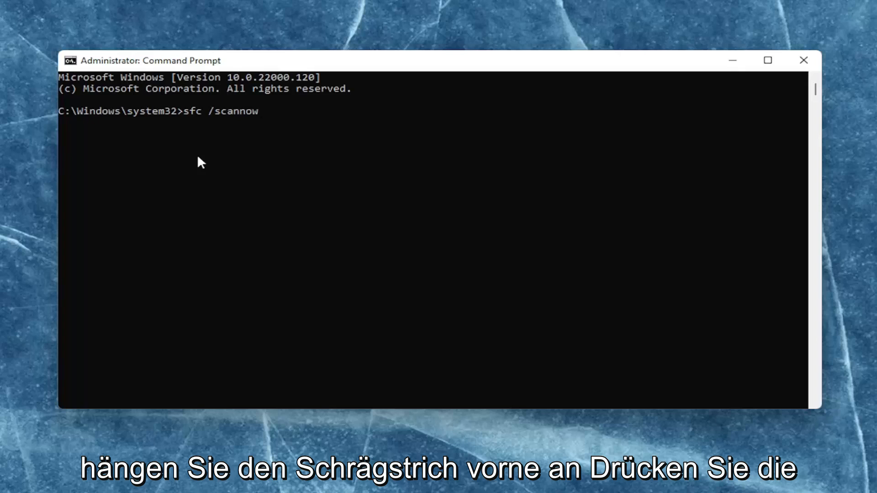
key(Enter)
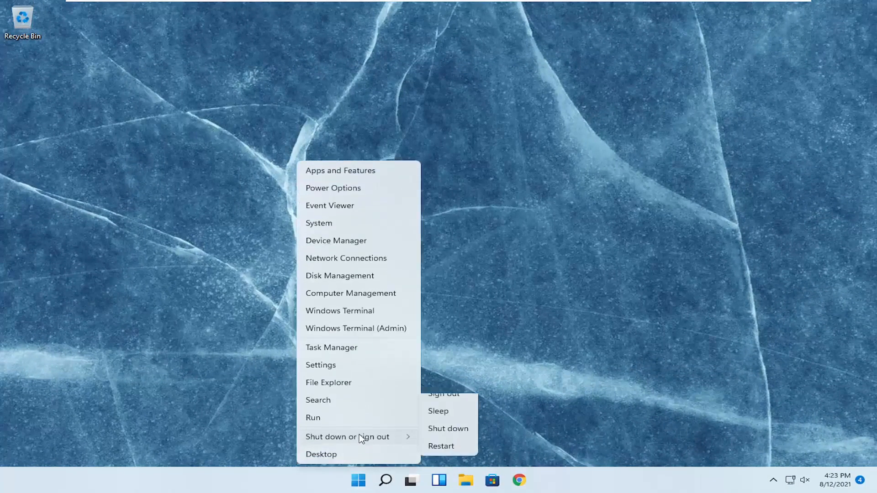
Step: Choose Restart from the Start menu's shut down options
click(444, 394)
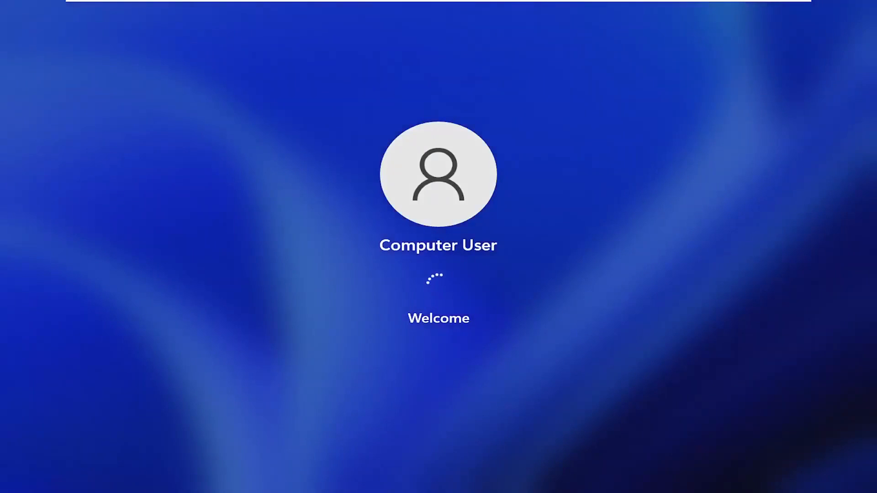